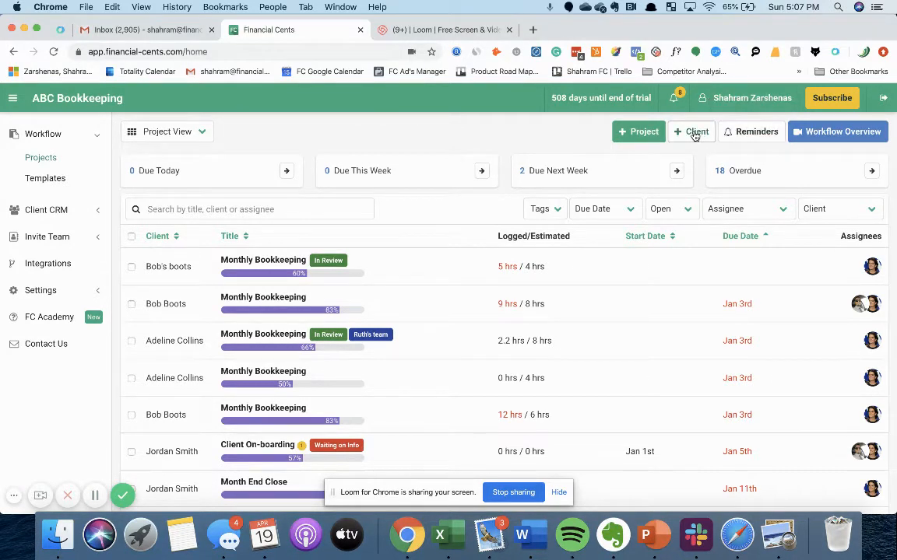
{"action": "left_click", "coordinate": [690, 131]}
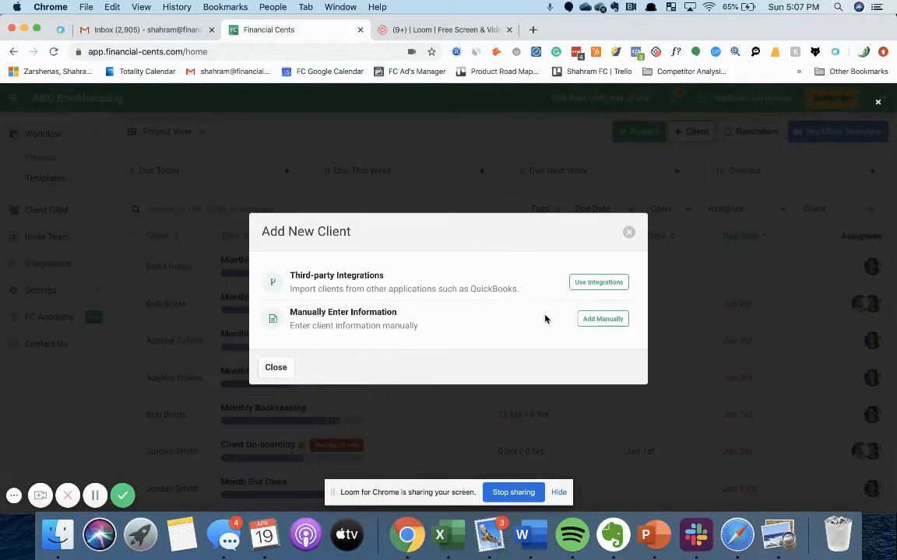
{"action": "left_click", "coordinate": [603, 318]}
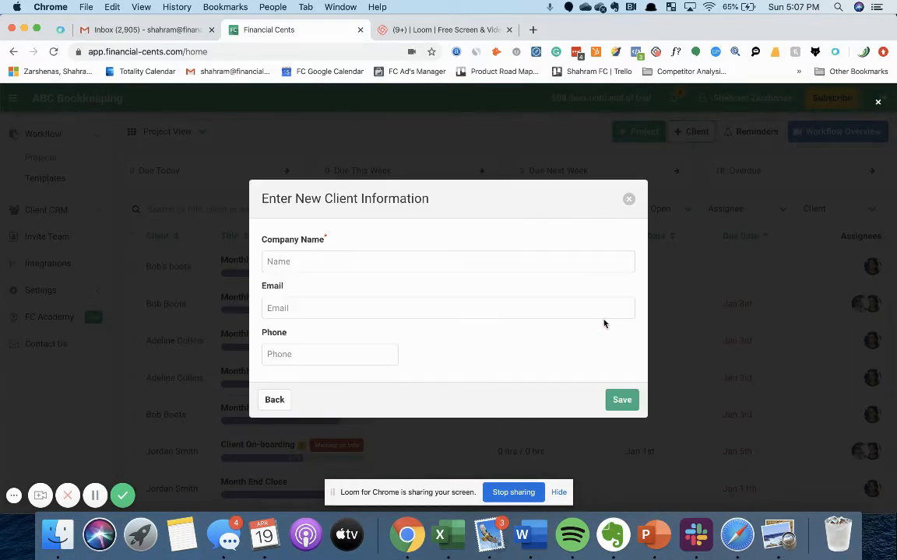
{"action": "type", "text": "Test"}
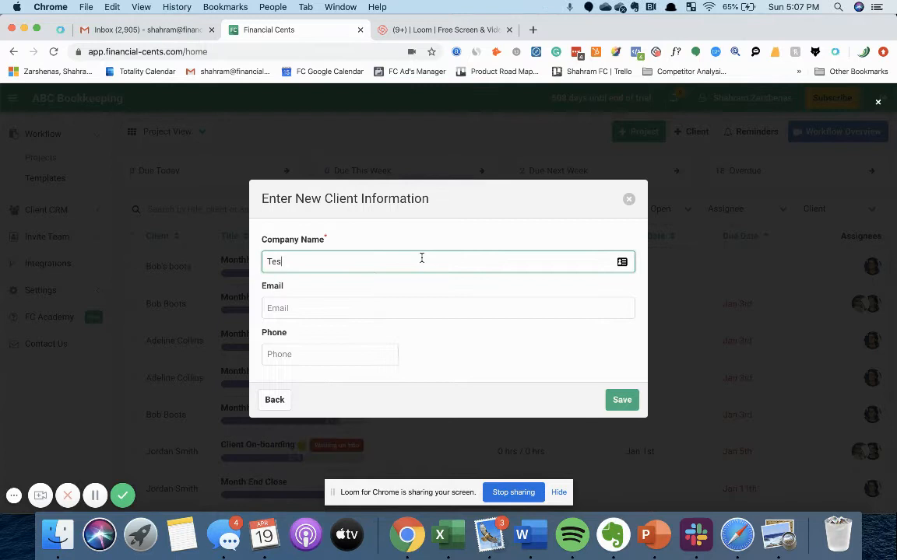
{"action": "left_click", "coordinate": [448, 307]}
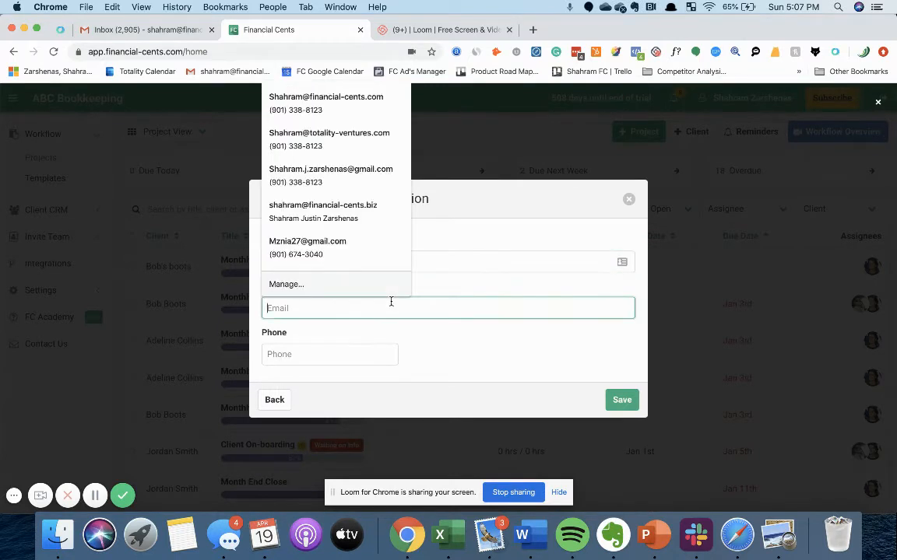
{"action": "type", "text": "Test@gmail"}
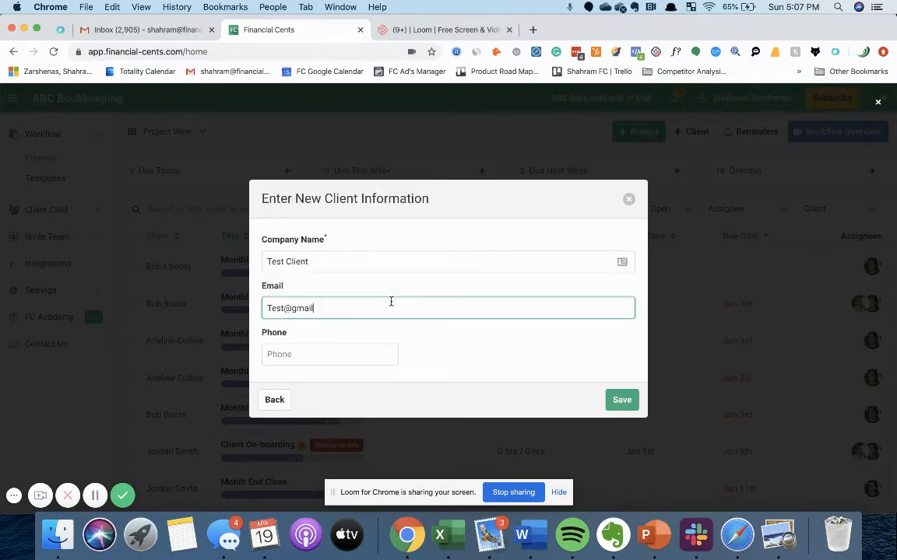
{"action": "type", "text": ".com"}
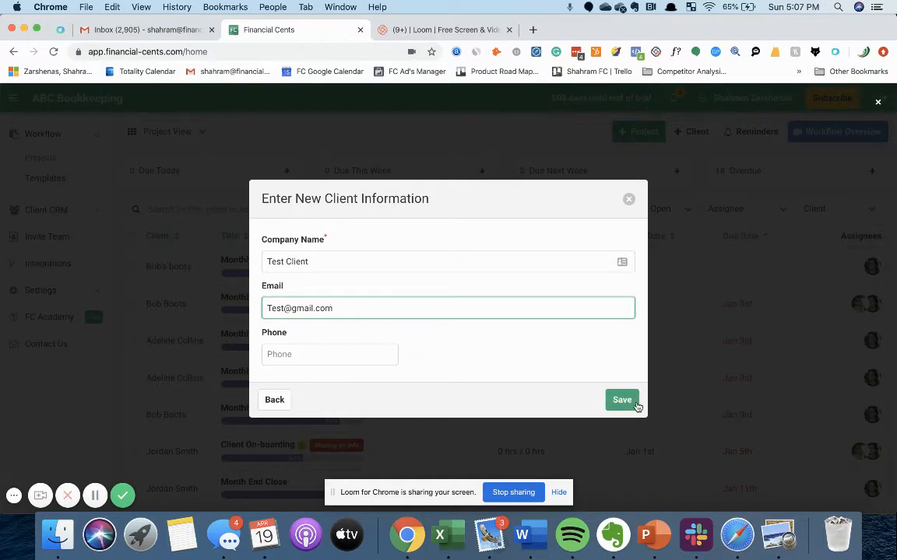
{"action": "left_click", "coordinate": [621, 399]}
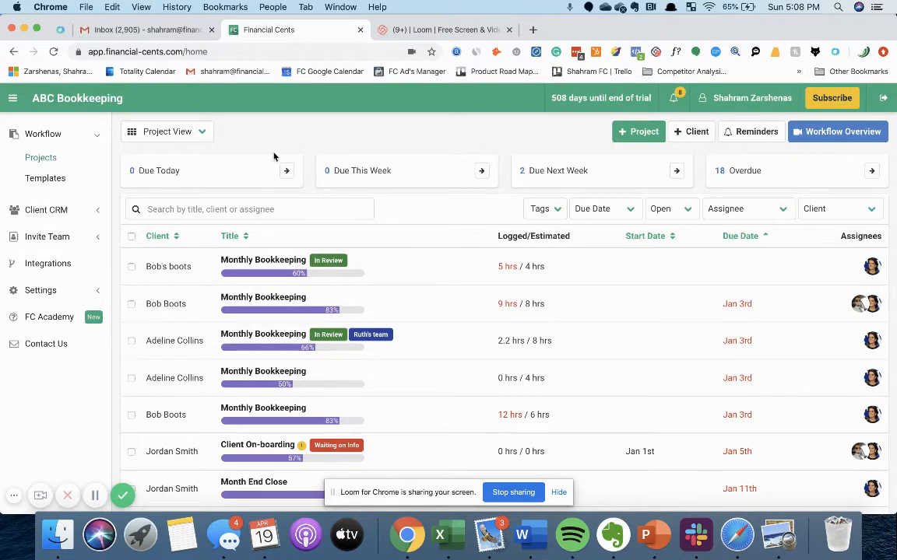
{"action": "mouse_move", "coordinate": [484, 127]}
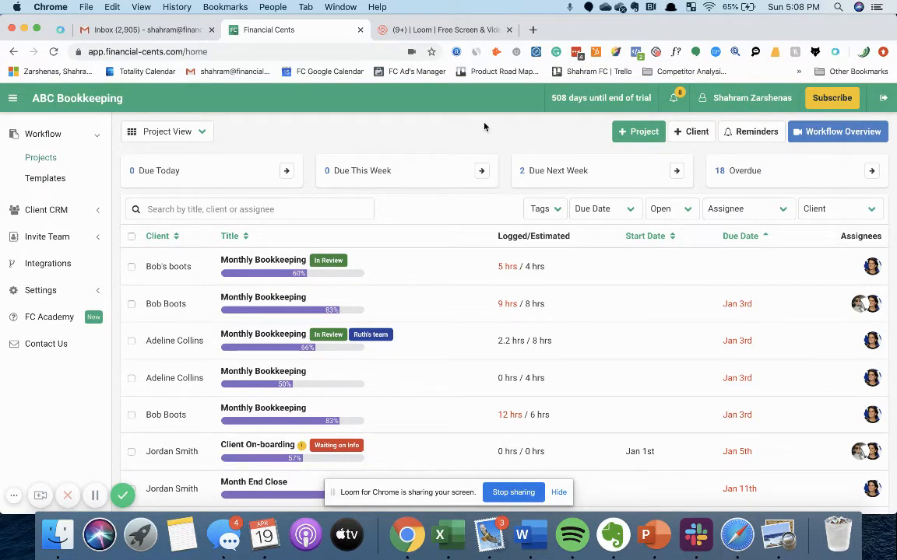
{"action": "mouse_move", "coordinate": [508, 126]}
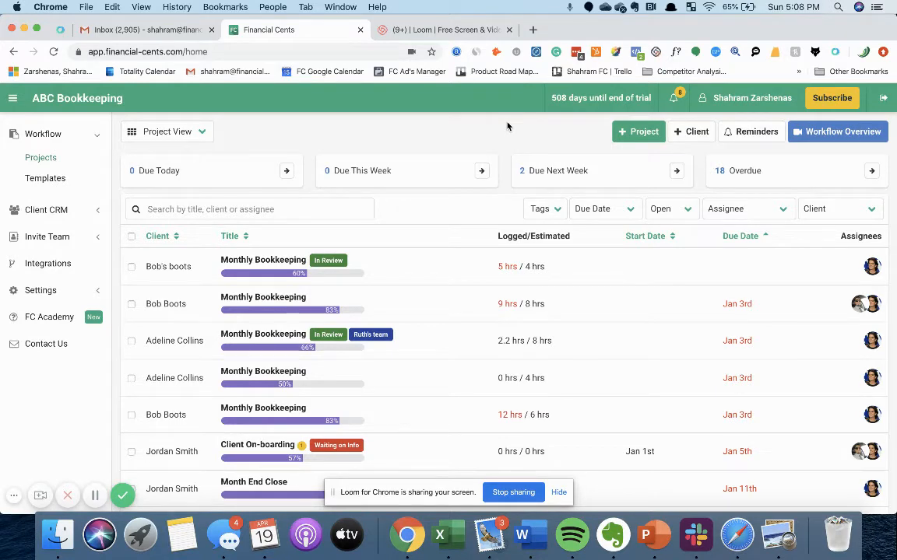
{"action": "mouse_move", "coordinate": [691, 131]}
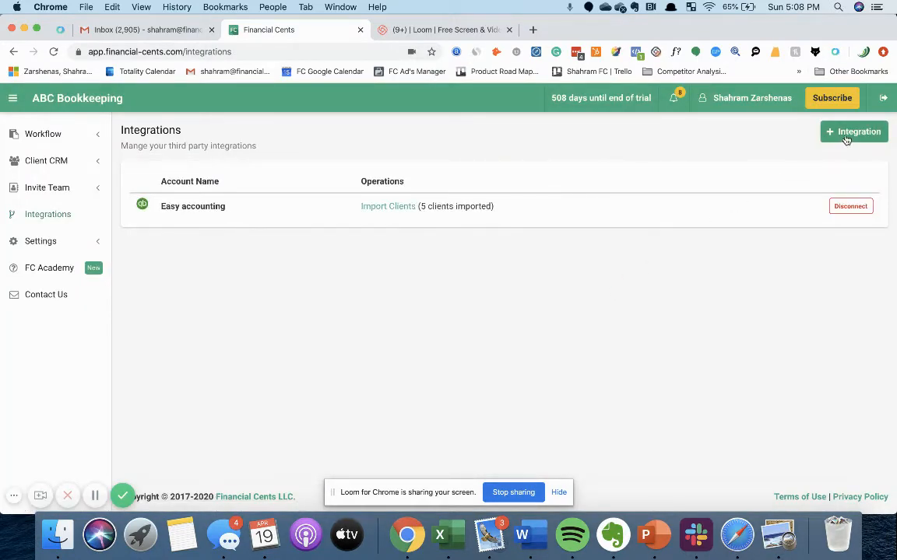
Add a new integration and choose Connect for QuickBooks
{"action": "left_click", "coordinate": [853, 132]}
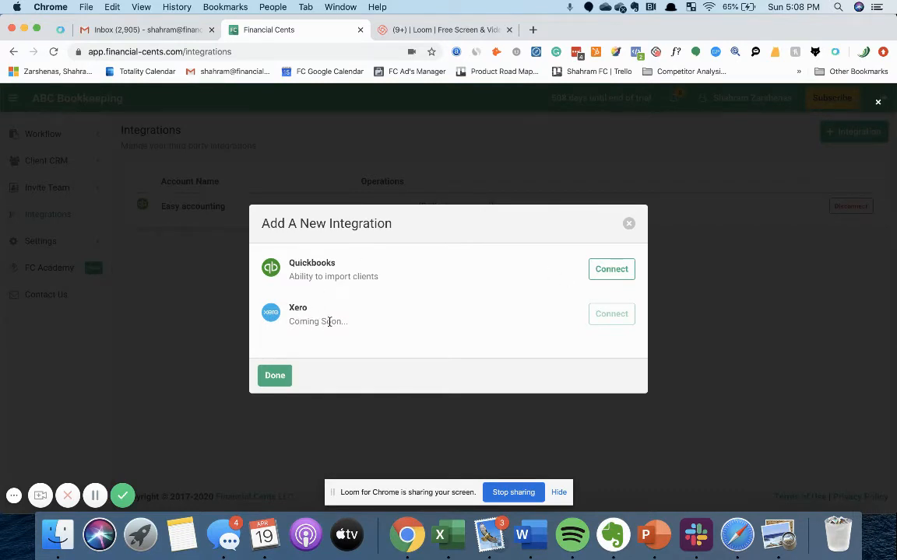
{"action": "mouse_move", "coordinate": [519, 273]}
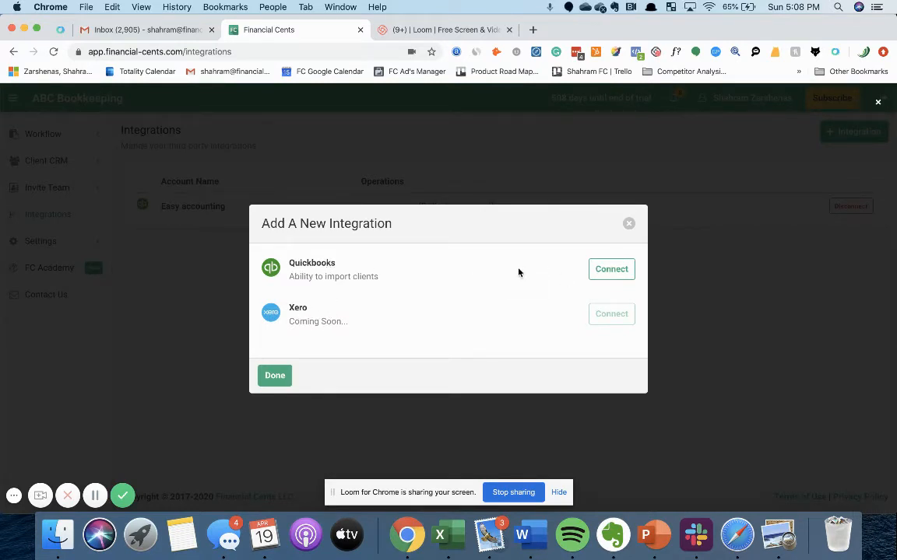
{"action": "left_click", "coordinate": [611, 268]}
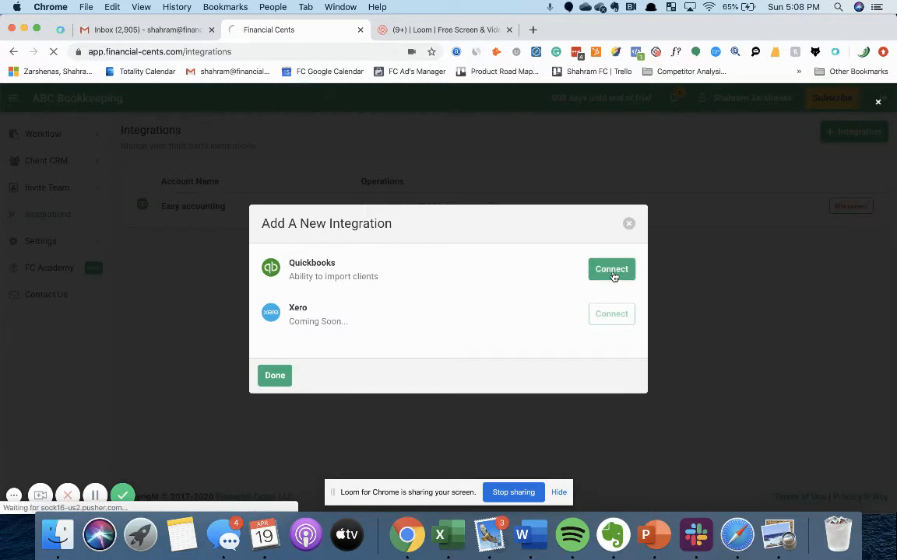
{"action": "left_click", "coordinate": [611, 268]}
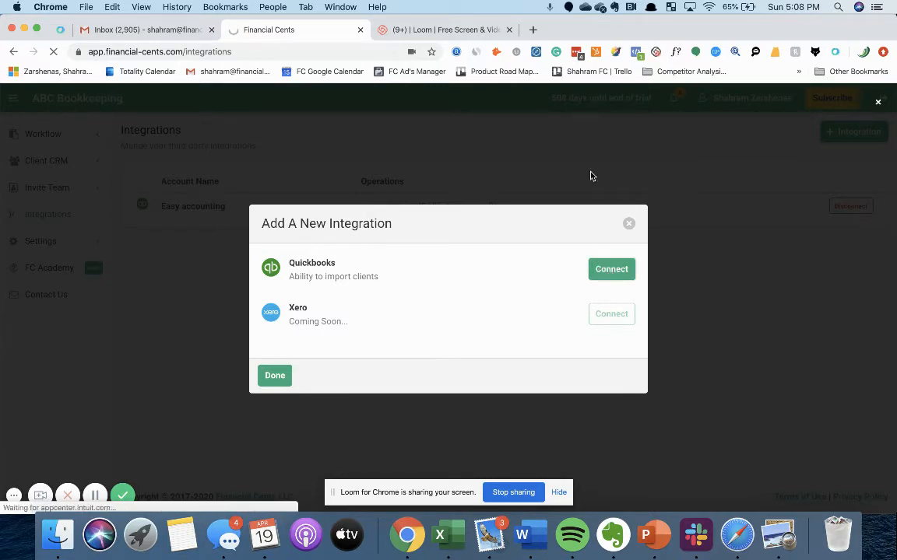
{"action": "left_click", "coordinate": [611, 268]}
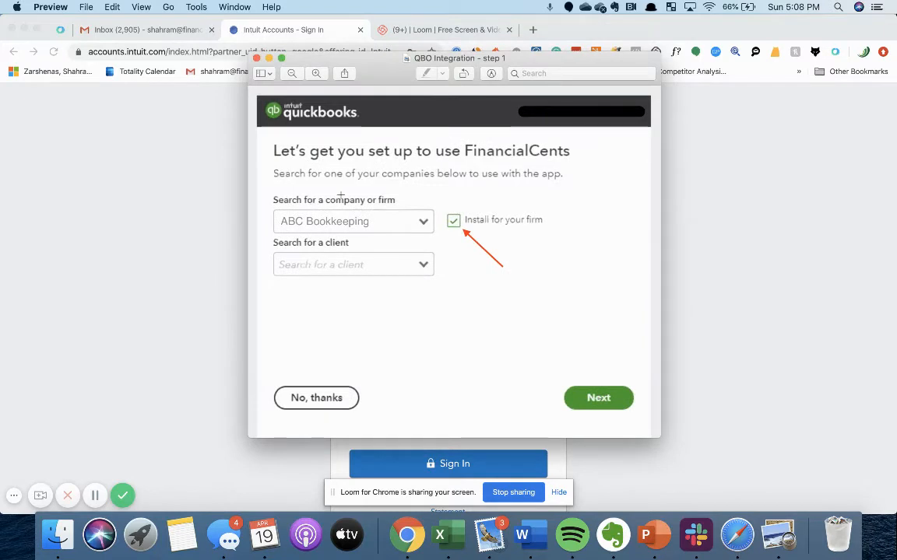
Show the QBO setup step 1 image with ABC Bookkeeping and Install for your firm
{"action": "left_click", "coordinate": [453, 219]}
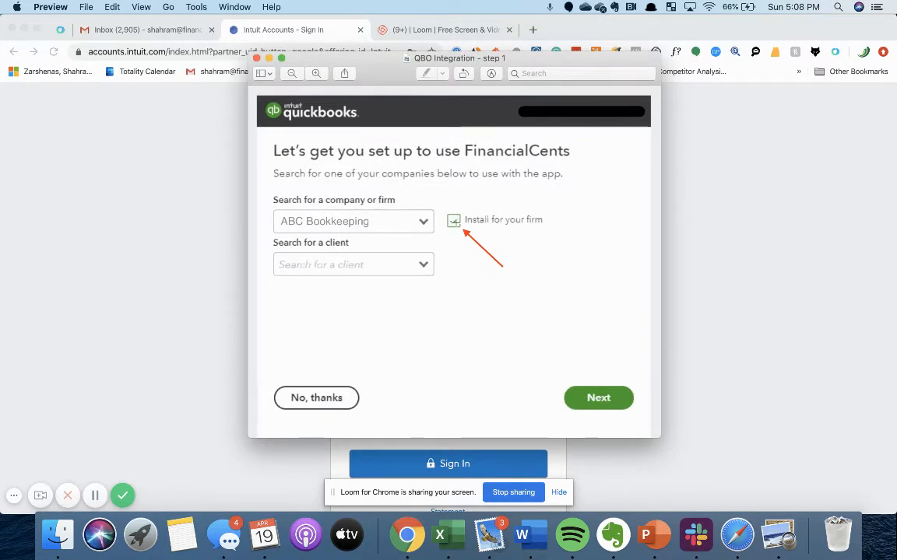
{"action": "left_click", "coordinate": [453, 219]}
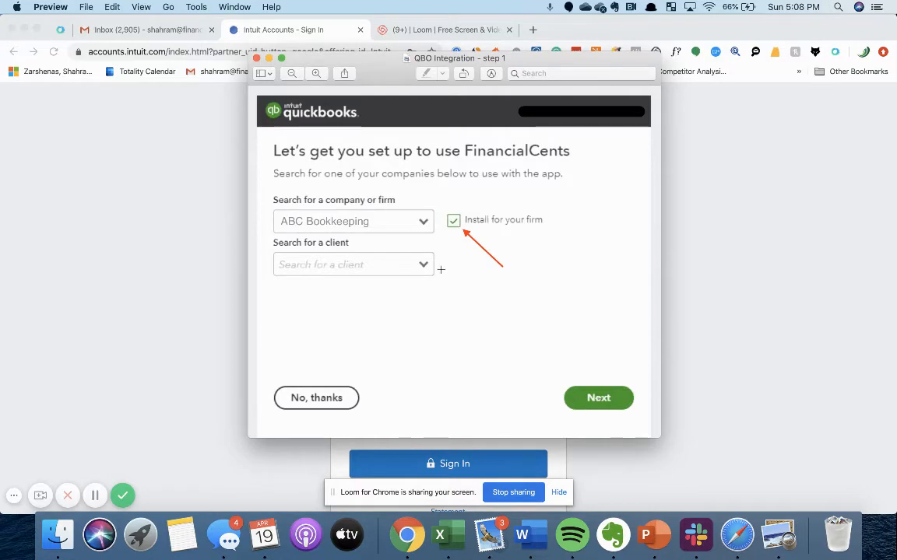
{"action": "left_click", "coordinate": [598, 398]}
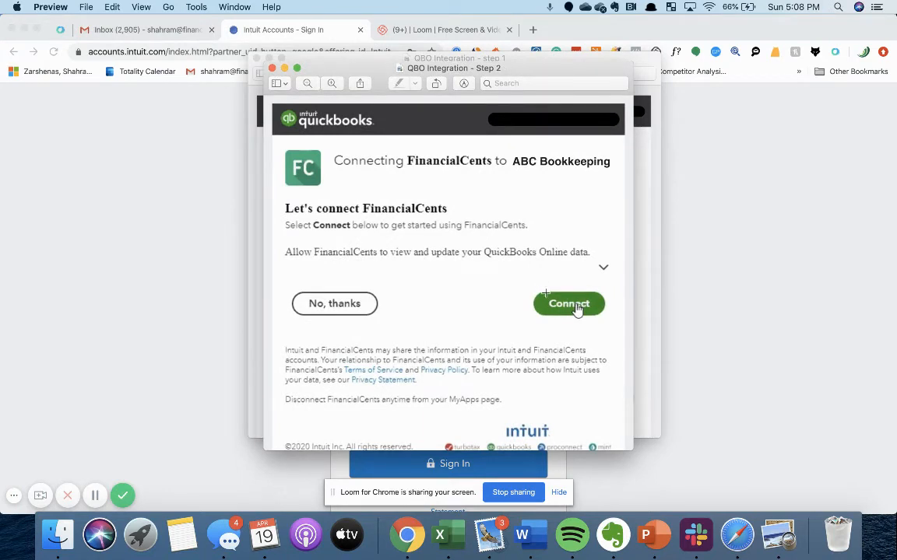
Point to Connect on the step 2 image authorizing FinancialCents for ABC Bookkeeping
{"action": "left_click", "coordinate": [568, 304]}
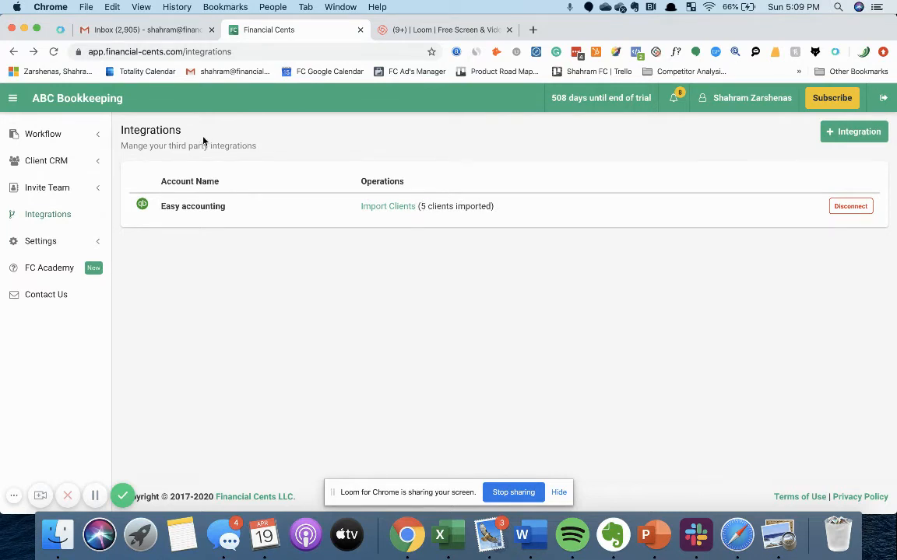
Go to the Clients CRM list showing the imported QuickBooks clients alongside Test Client
{"action": "left_click", "coordinate": [46, 160]}
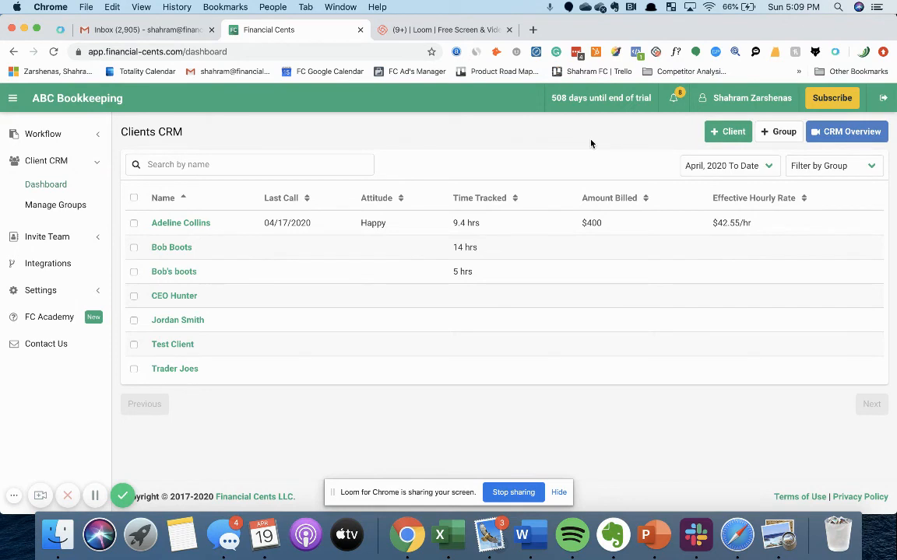
Open the Contact Us form from the left sidebar
{"action": "left_click", "coordinate": [46, 343]}
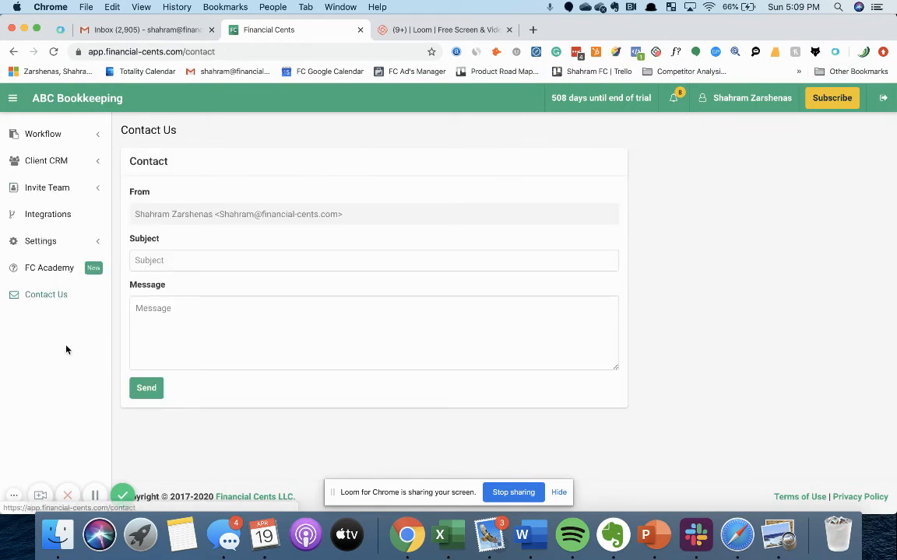